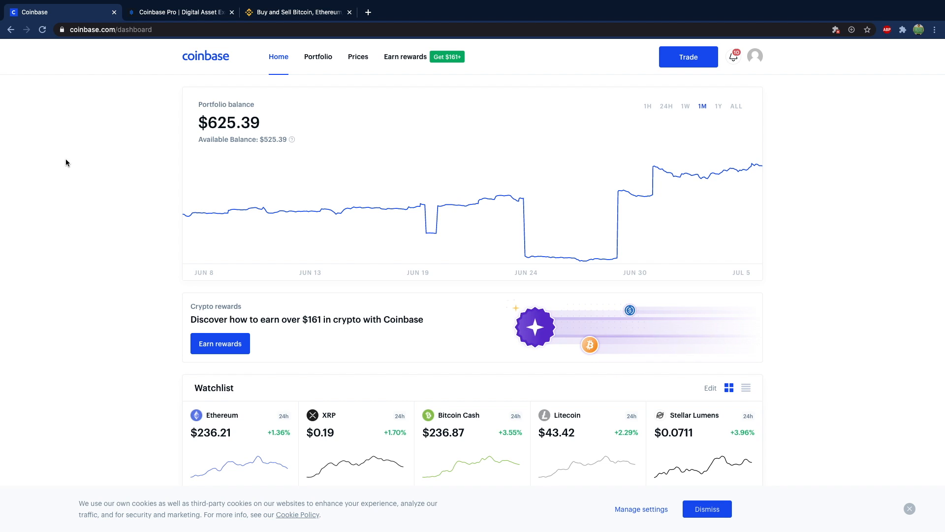
Toggle between the Coinbase dashboard and Binance.US homepage tabs, ending on Binance.US
{"action": "left_click", "coordinate": [295, 12]}
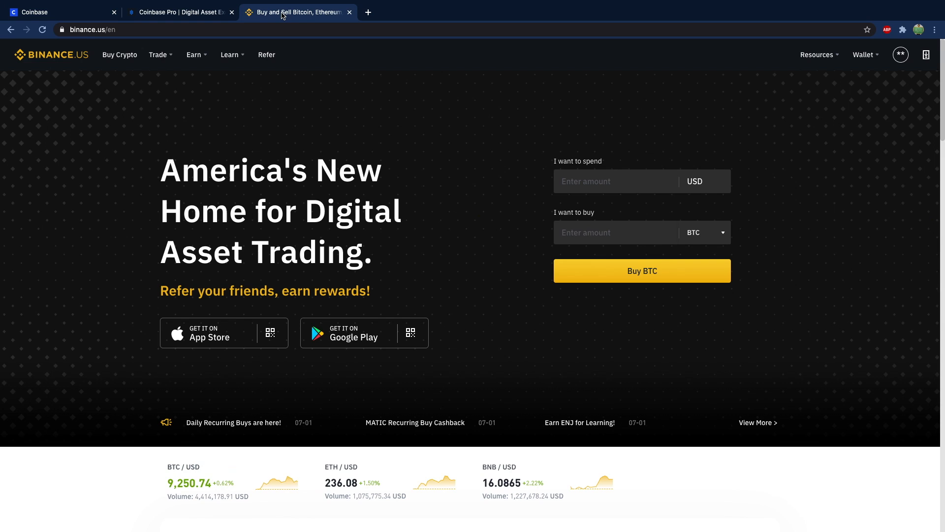
{"action": "mouse_move", "coordinate": [140, 139]}
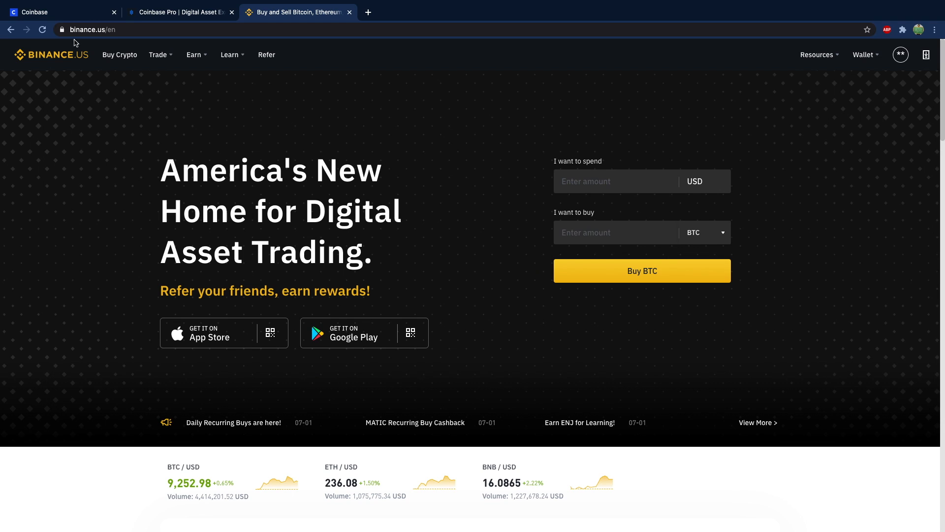
{"action": "left_click", "coordinate": [60, 12]}
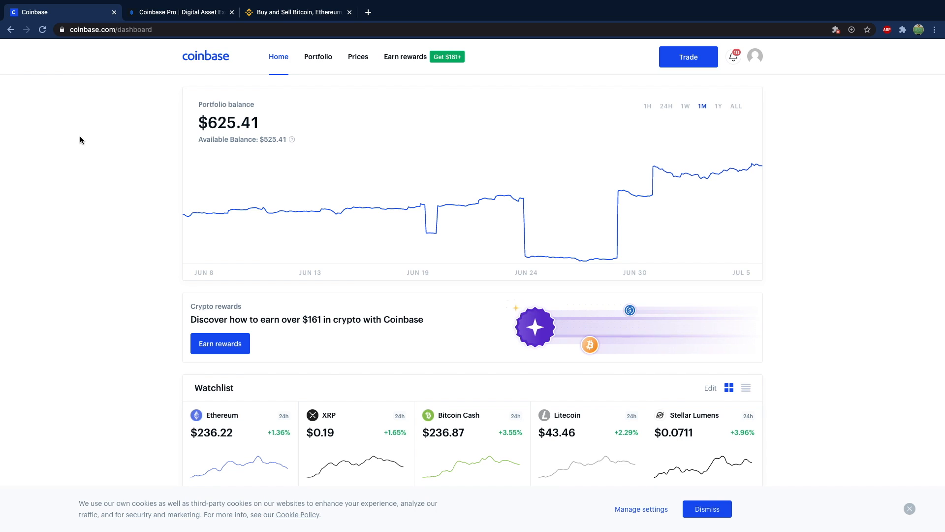
{"action": "left_click", "coordinate": [297, 12]}
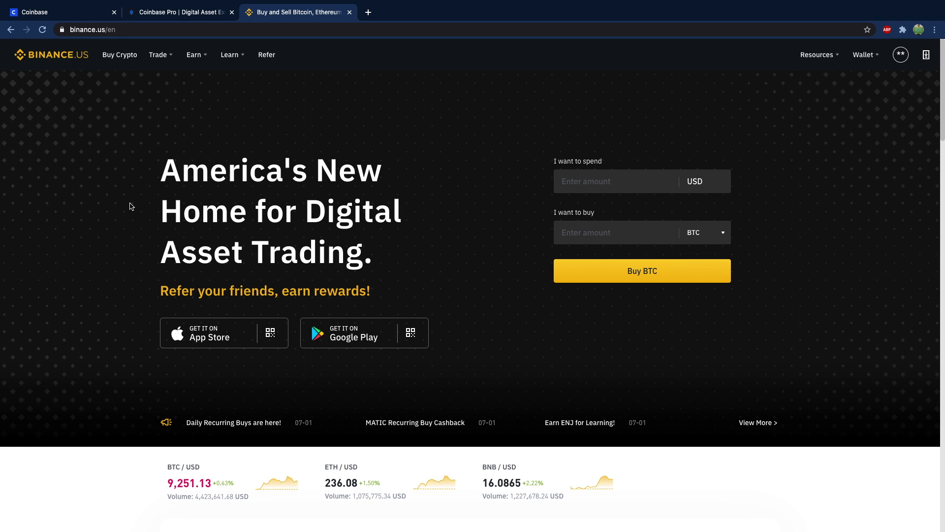
{"action": "left_click", "coordinate": [60, 12]}
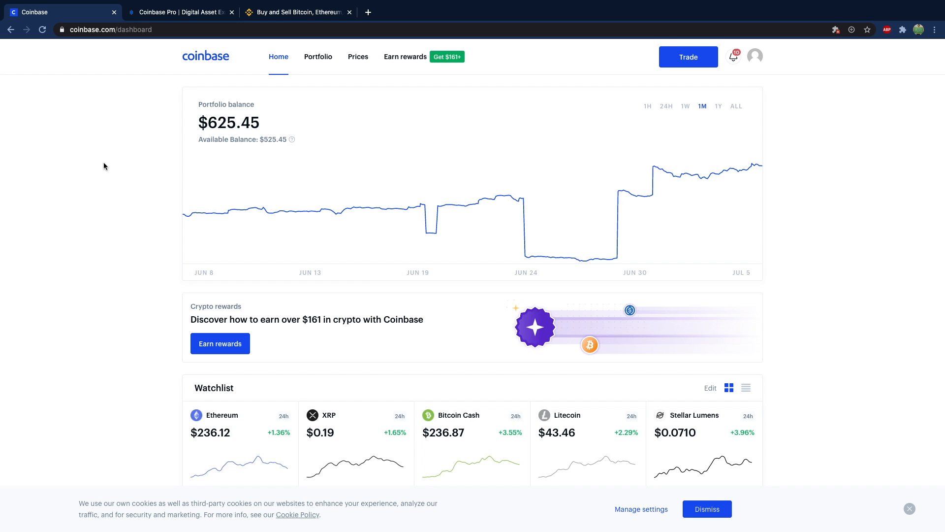
{"action": "left_click", "coordinate": [295, 12]}
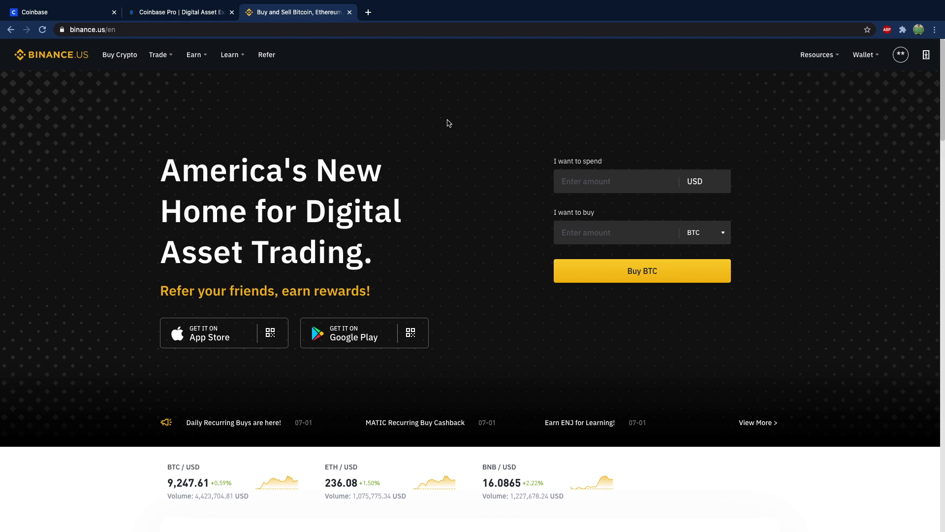
Choose Advanced under Trade to load the Binance.US BTC/USDT trading page
{"action": "left_click", "coordinate": [158, 54]}
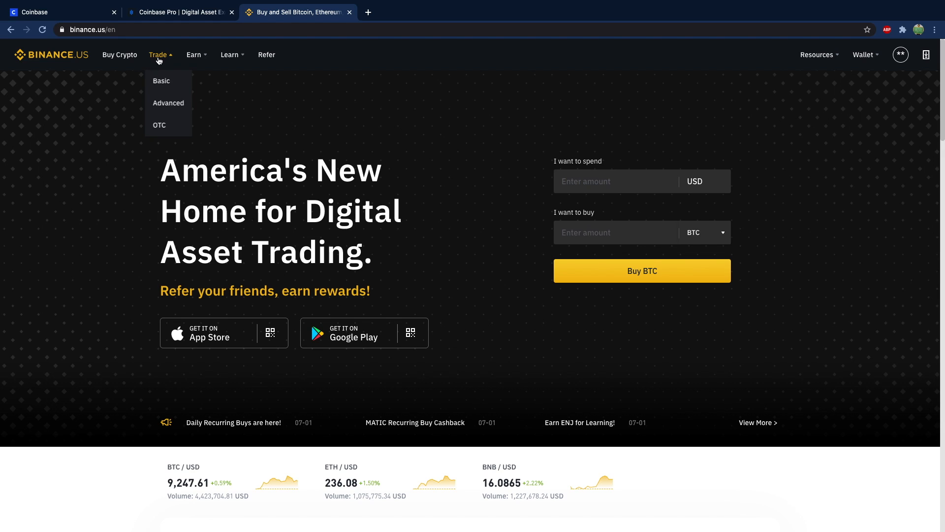
{"action": "left_click", "coordinate": [161, 80]}
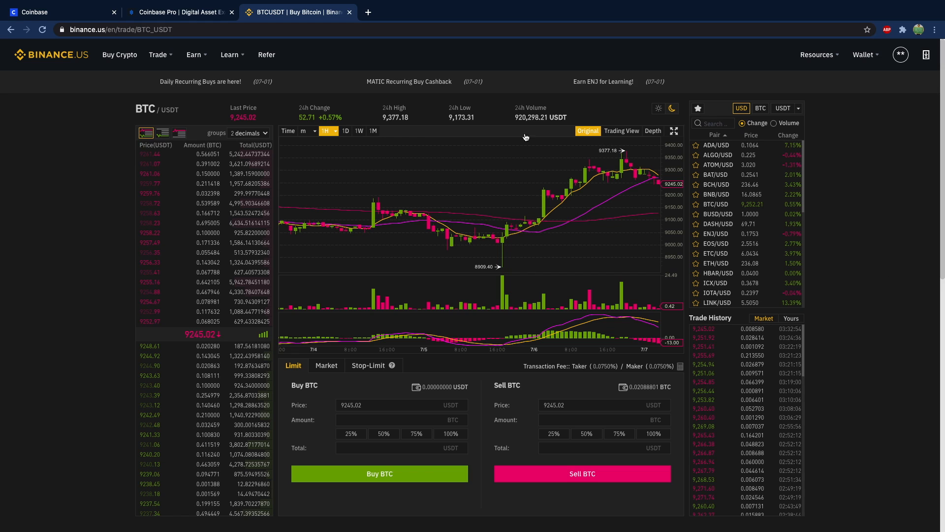
Scroll to Coinbase Pro's trading interface screenshot, then start a new page for Nomics exchanges
{"action": "left_click", "coordinate": [178, 12]}
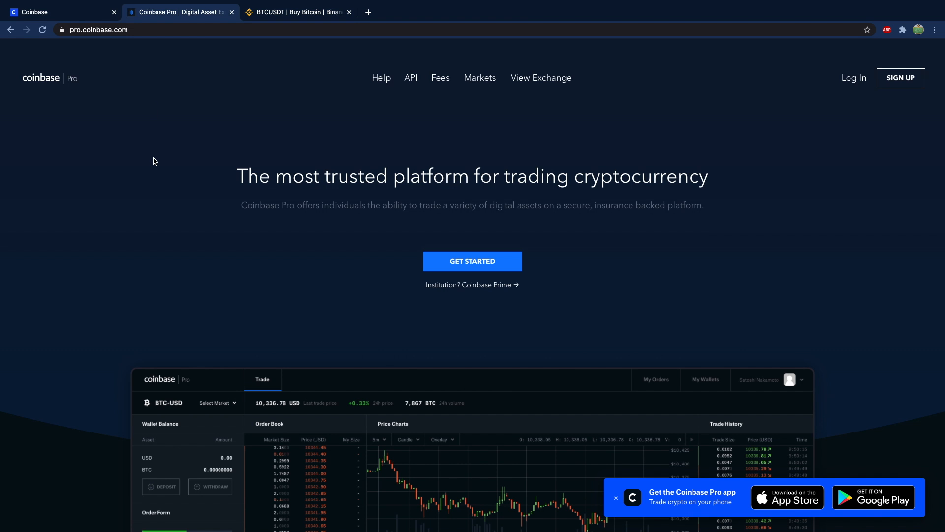
{"action": "scroll", "scroll_direction": "down", "scroll_amount": 3}
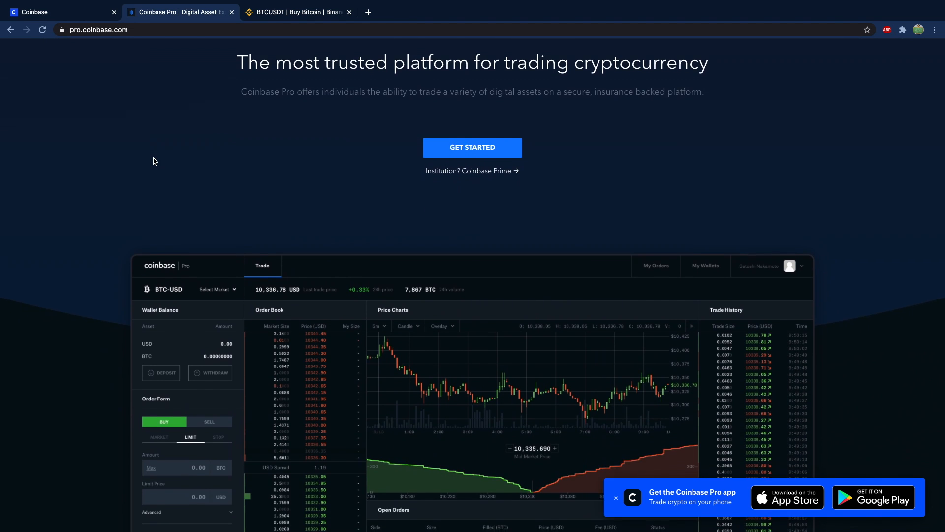
{"action": "scroll", "scroll_direction": "down", "scroll_amount": 3}
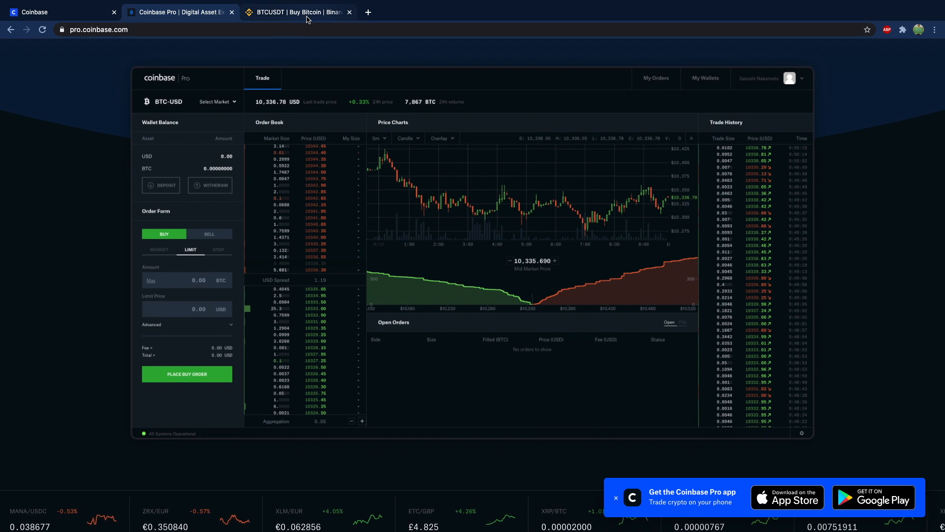
{"action": "left_click", "coordinate": [295, 12]}
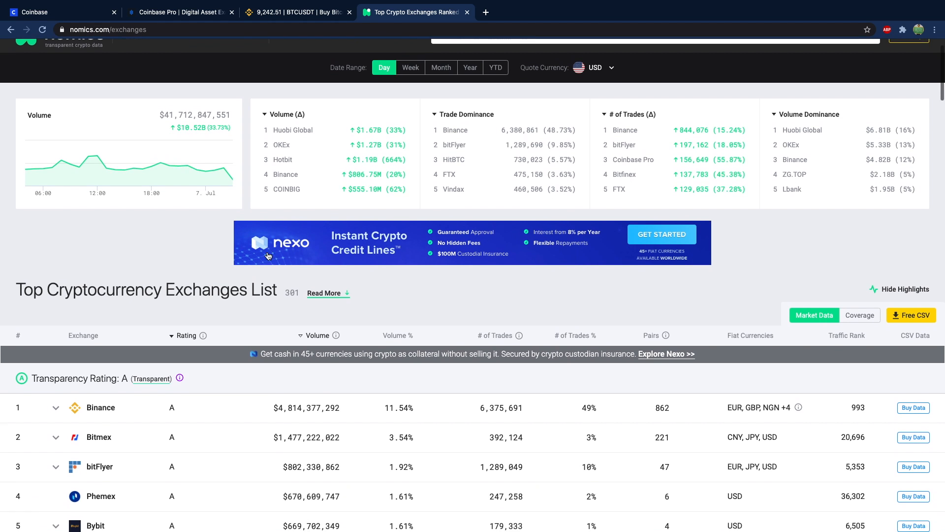
Scroll the Nomics exchange ranking and dismiss the notification permission popup
{"action": "scroll", "scroll_direction": "down", "scroll_amount": 3}
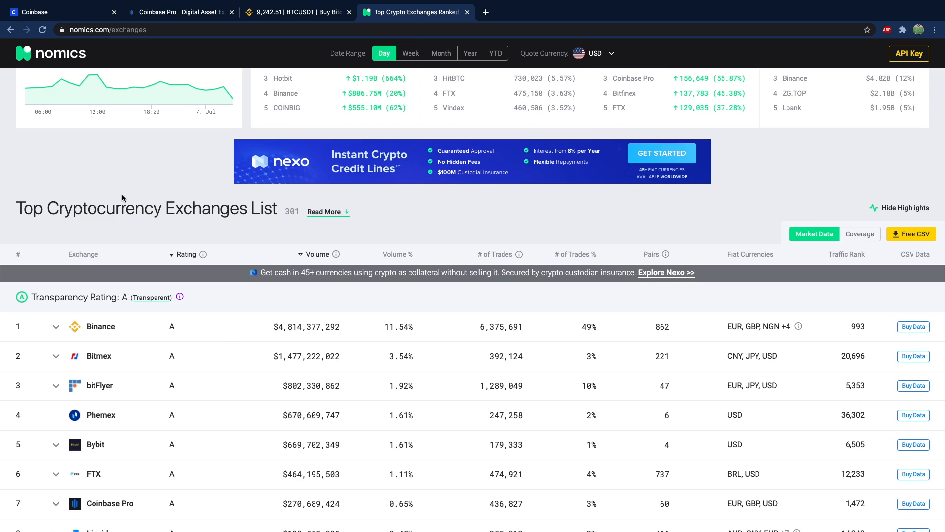
{"action": "scroll", "scroll_direction": "down", "scroll_amount": 3}
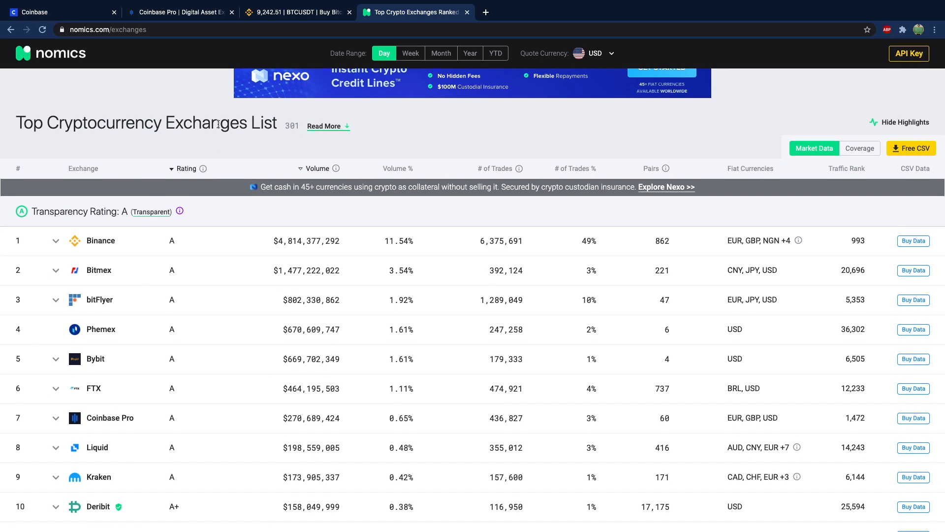
{"action": "mouse_move", "coordinate": [224, 143]}
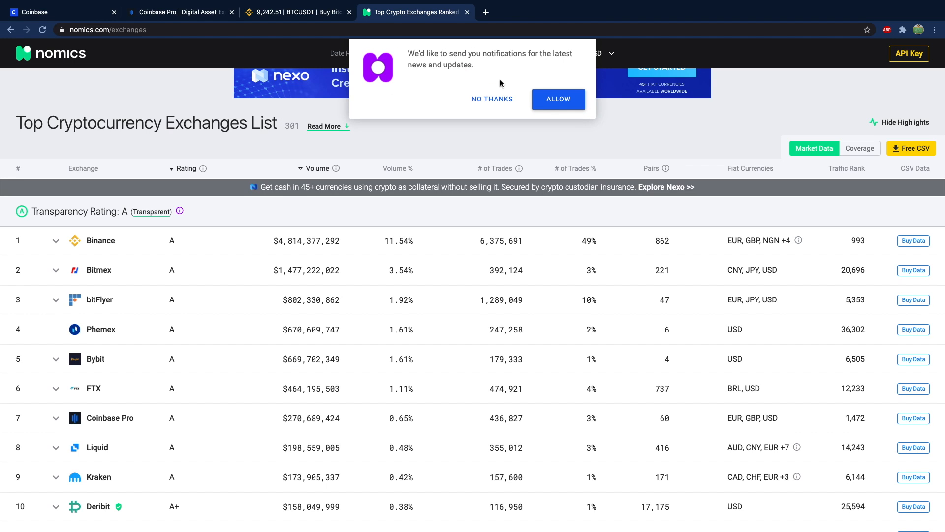
{"action": "left_click", "coordinate": [492, 99]}
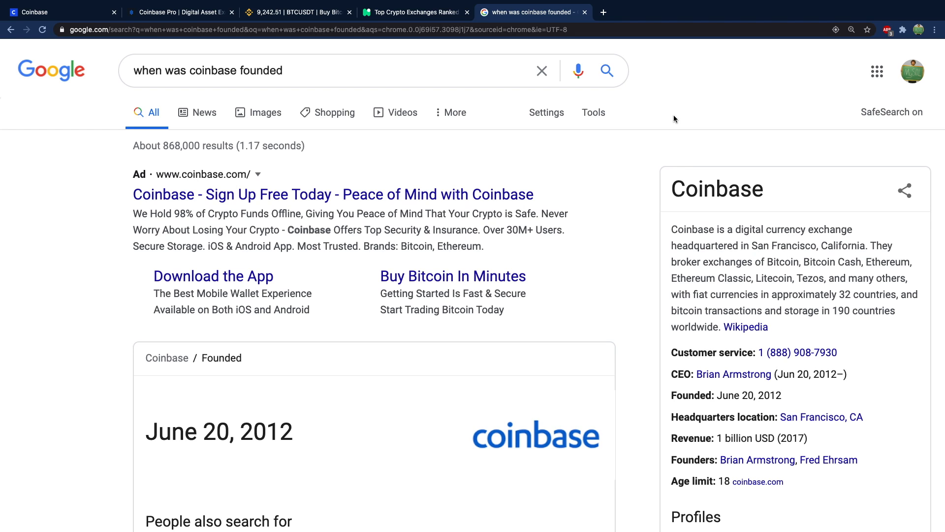
Close the Coinbase founding search tab and start a new tab for binance.com
{"action": "left_click", "coordinate": [413, 12]}
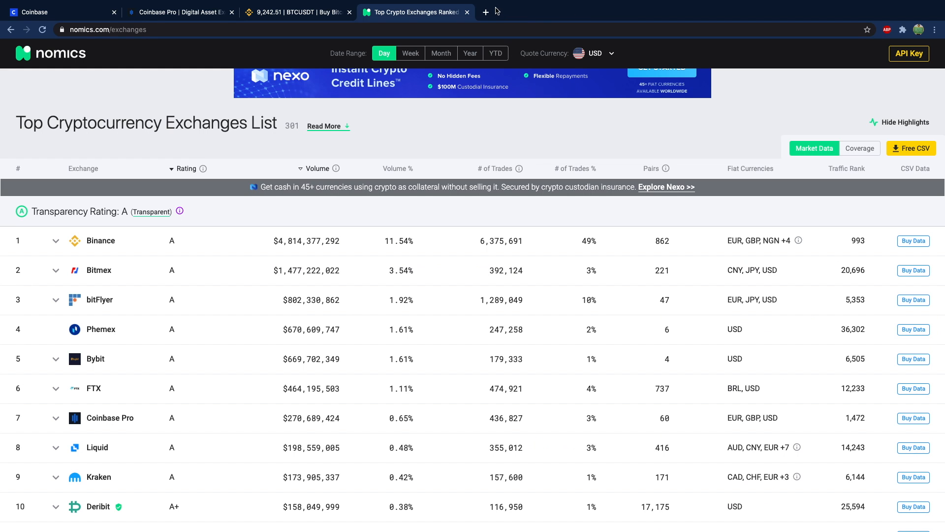
{"action": "left_click", "coordinate": [484, 11]}
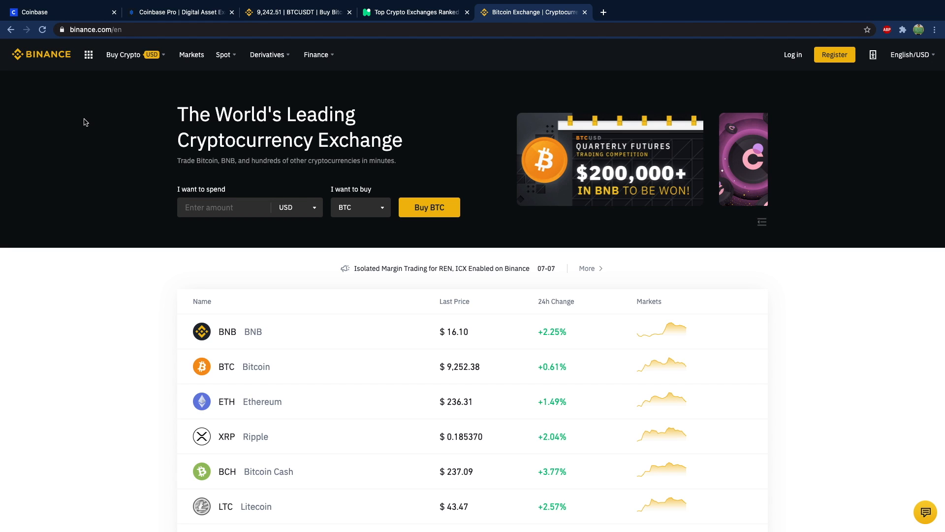
{"action": "mouse_move", "coordinate": [230, 86]}
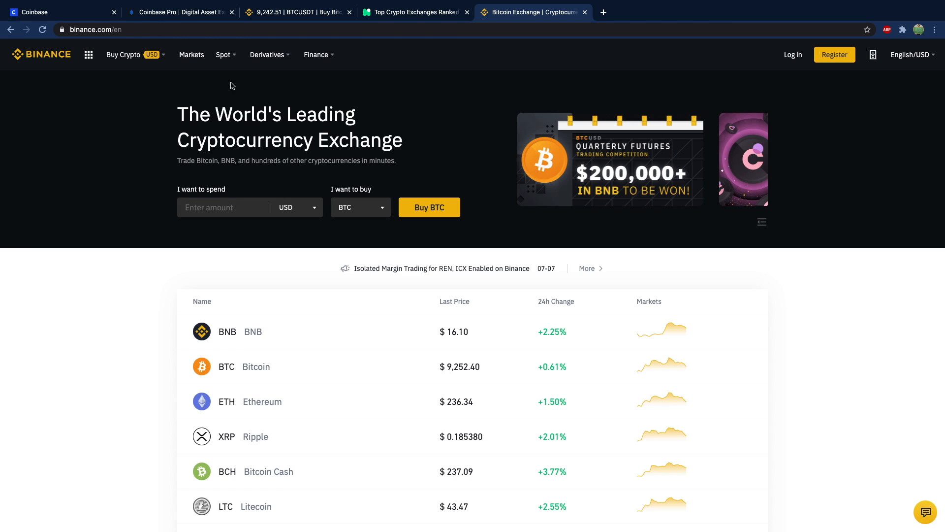
Compare with the Binance.US BTC/USDT page, then browse Binance.com's Buy Crypto options
{"action": "left_click", "coordinate": [295, 12]}
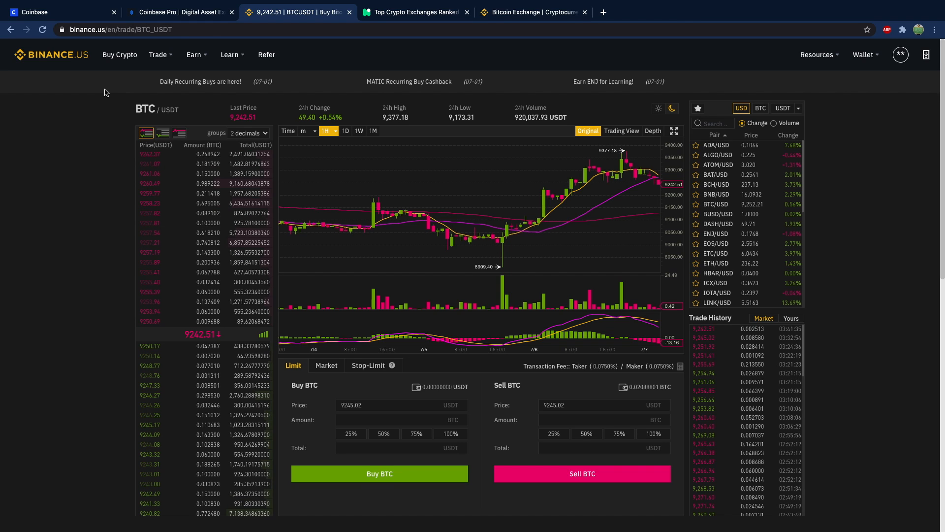
{"action": "mouse_move", "coordinate": [266, 54]}
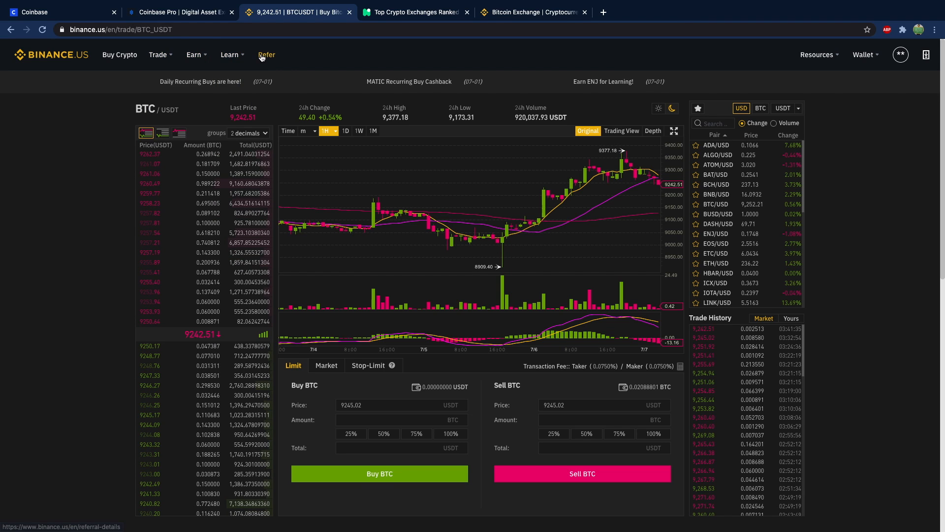
{"action": "left_click", "coordinate": [532, 11]}
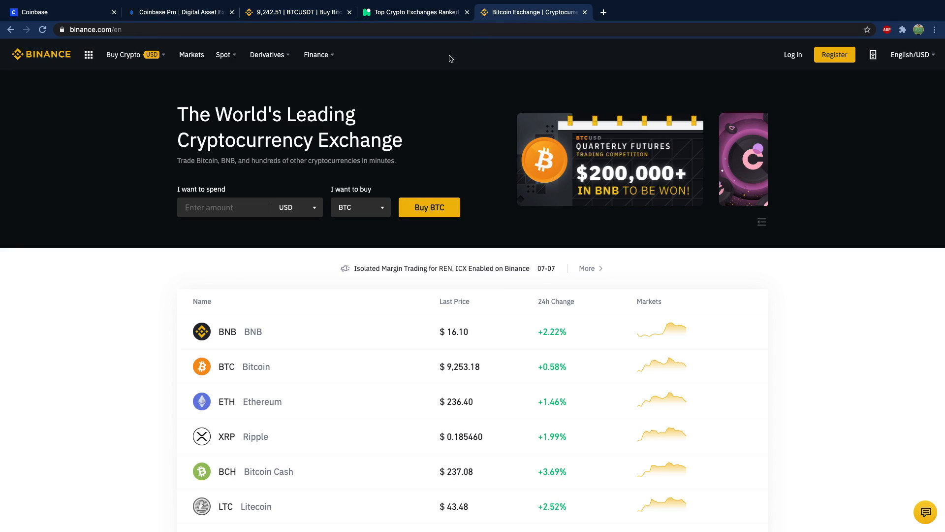
{"action": "left_click", "coordinate": [124, 54]}
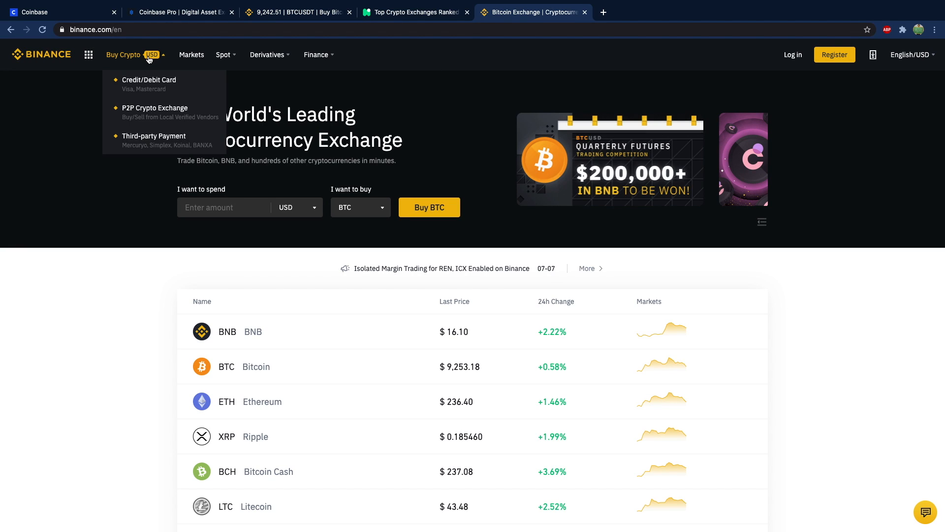
{"action": "left_click", "coordinate": [84, 138]}
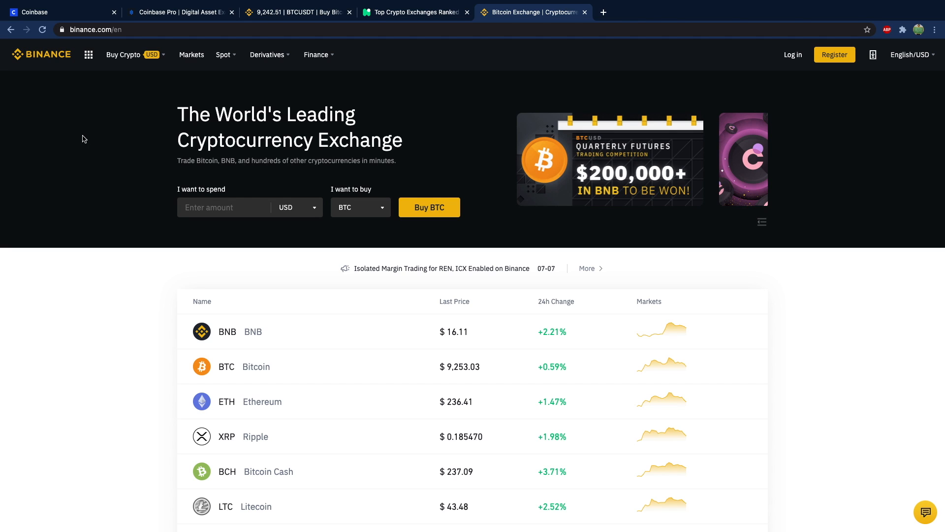
{"action": "mouse_move", "coordinate": [212, 86]}
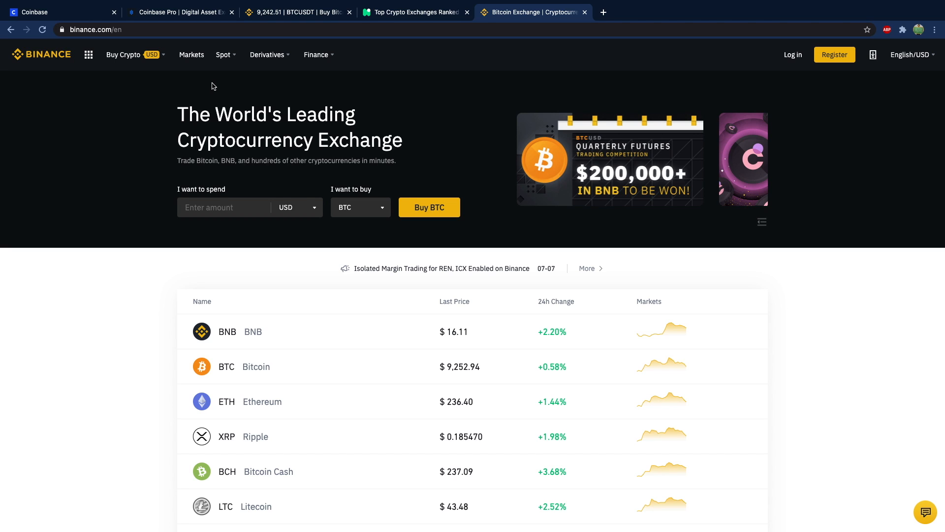
View Binance.com's Finance products, then close that tab and return to Coinbase
{"action": "left_click", "coordinate": [316, 54]}
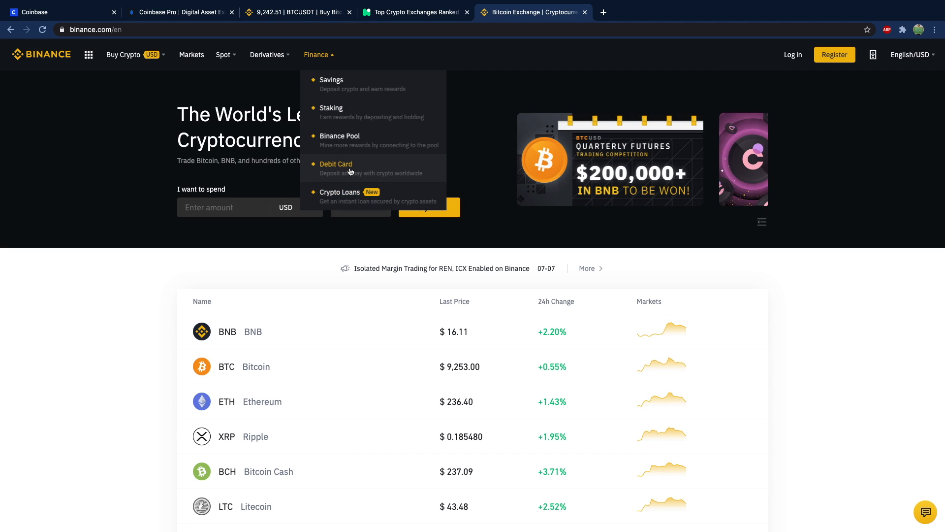
{"action": "mouse_move", "coordinate": [349, 200]}
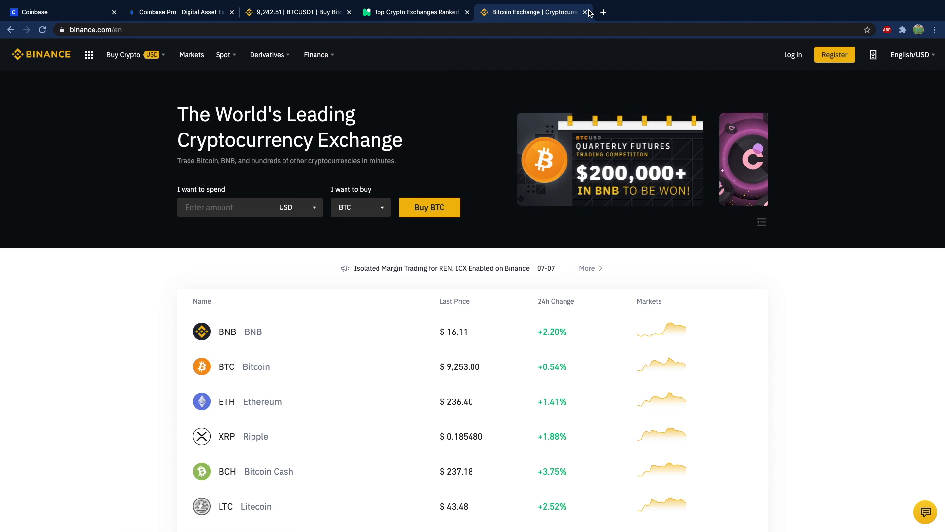
{"action": "left_click", "coordinate": [585, 12]}
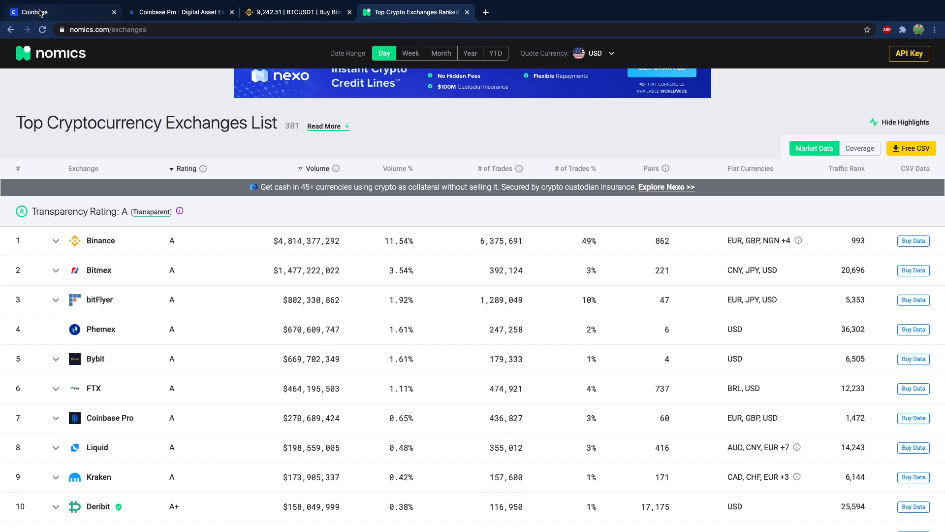
{"action": "left_click", "coordinate": [55, 12]}
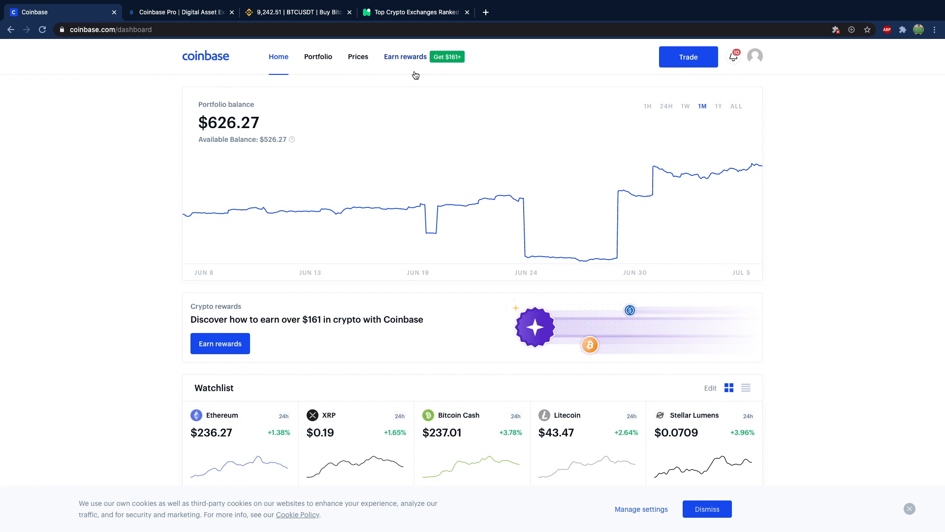
{"action": "mouse_move", "coordinate": [141, 116]}
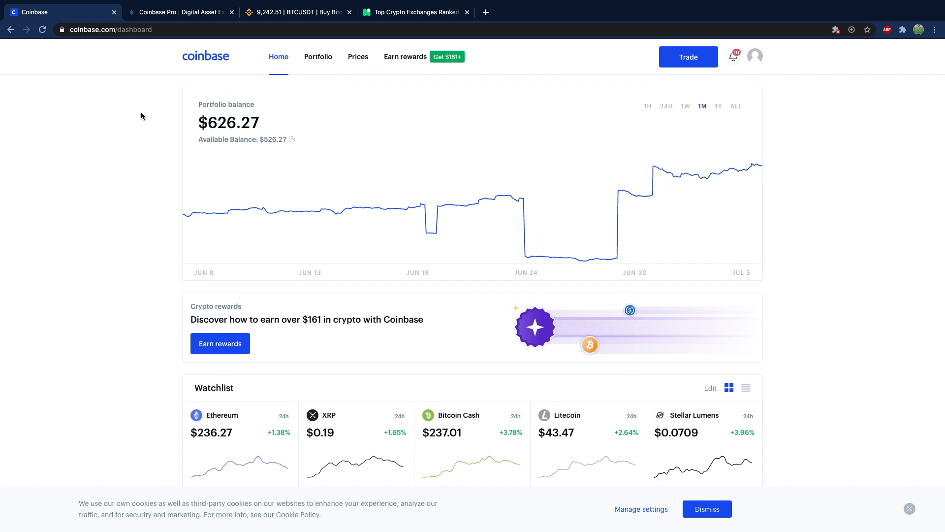
{"action": "mouse_move", "coordinate": [590, 74]}
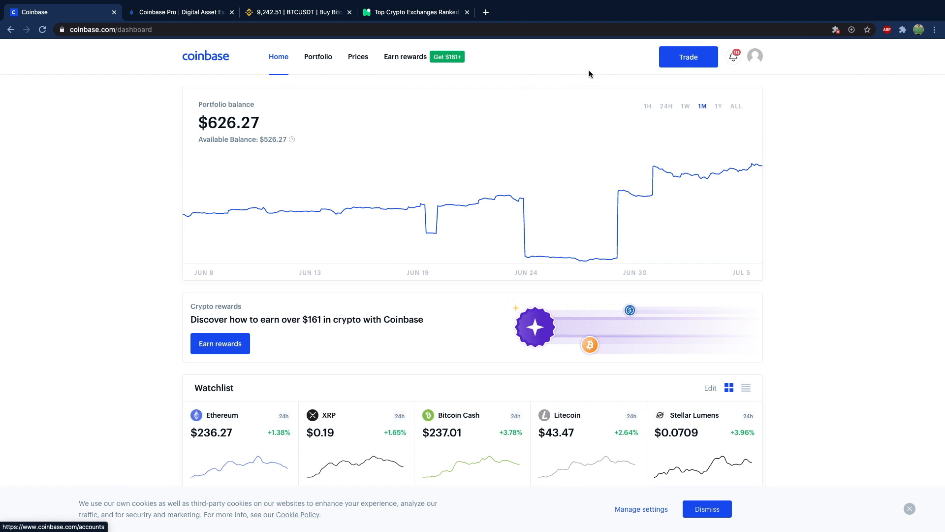
Preview a $10 Bitcoin buy showing the $0.99 fee, then open the fee disclosures
{"action": "left_click", "coordinate": [688, 57]}
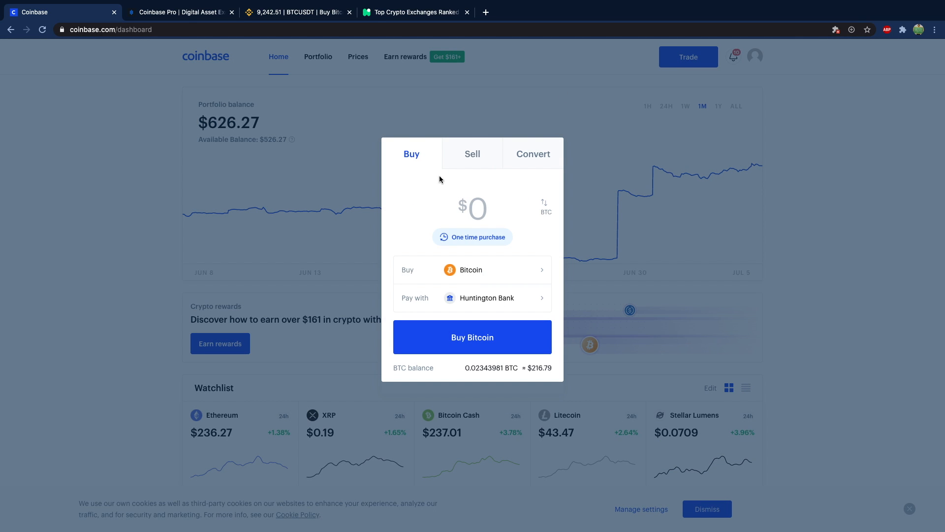
{"action": "type", "text": "1"}
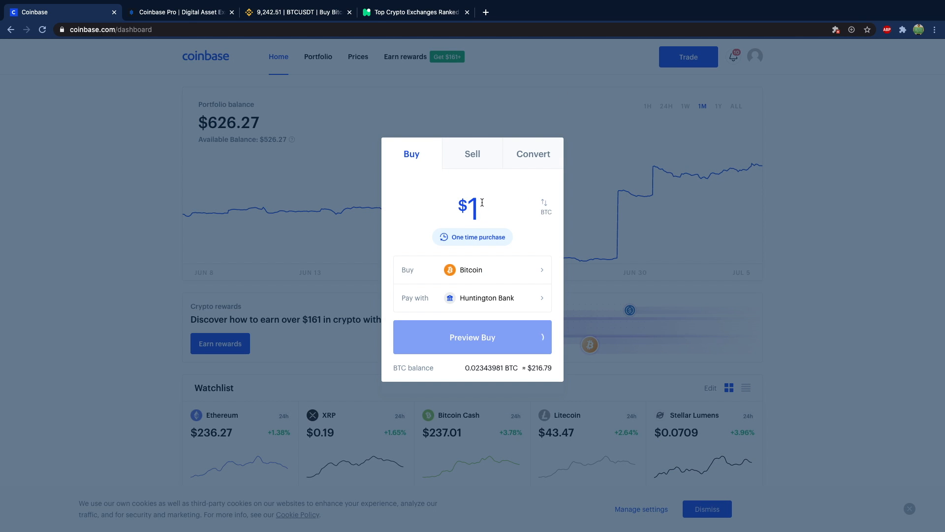
{"action": "left_click", "coordinate": [472, 337]}
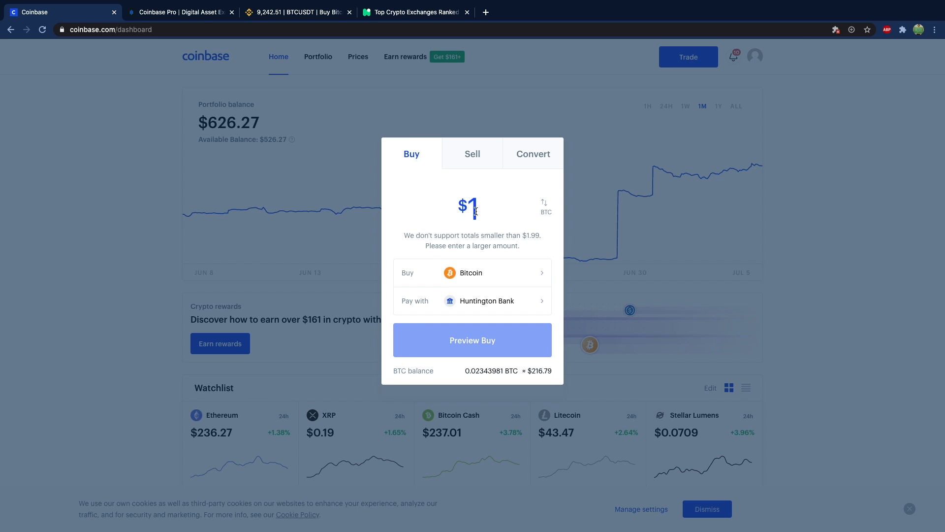
{"action": "type", "text": "0"}
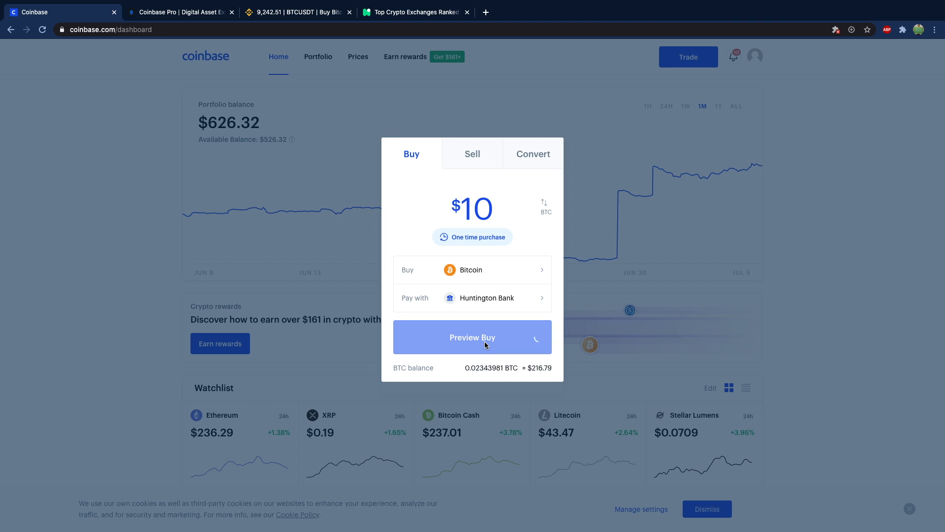
{"action": "left_click", "coordinate": [472, 337]}
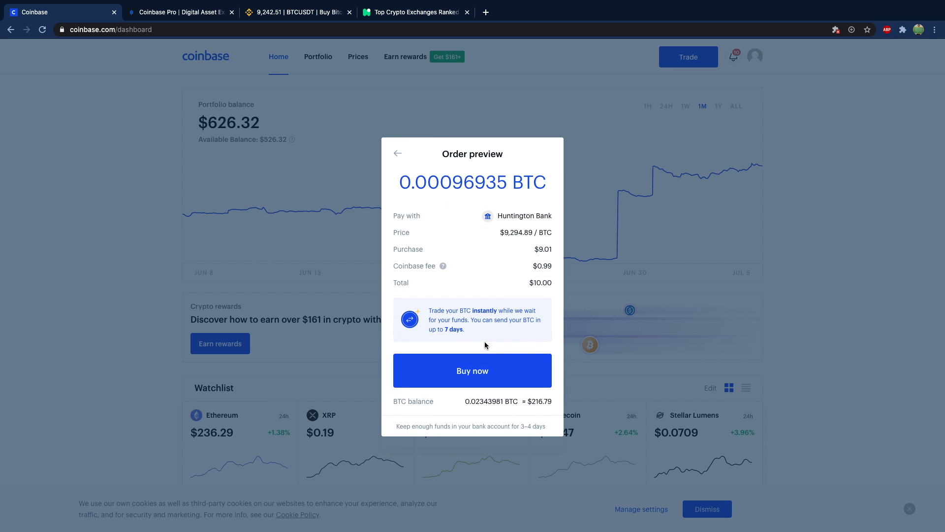
{"action": "mouse_move", "coordinate": [489, 293]}
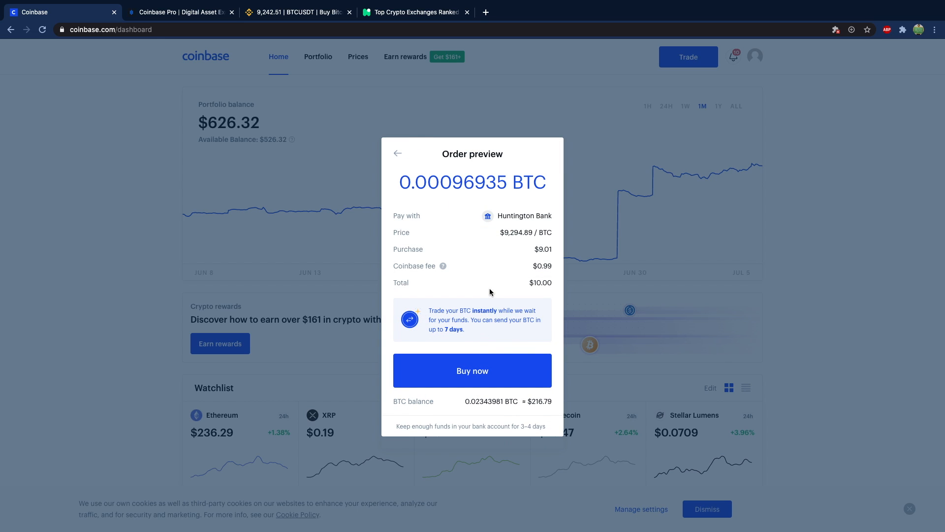
{"action": "left_click", "coordinate": [443, 266]}
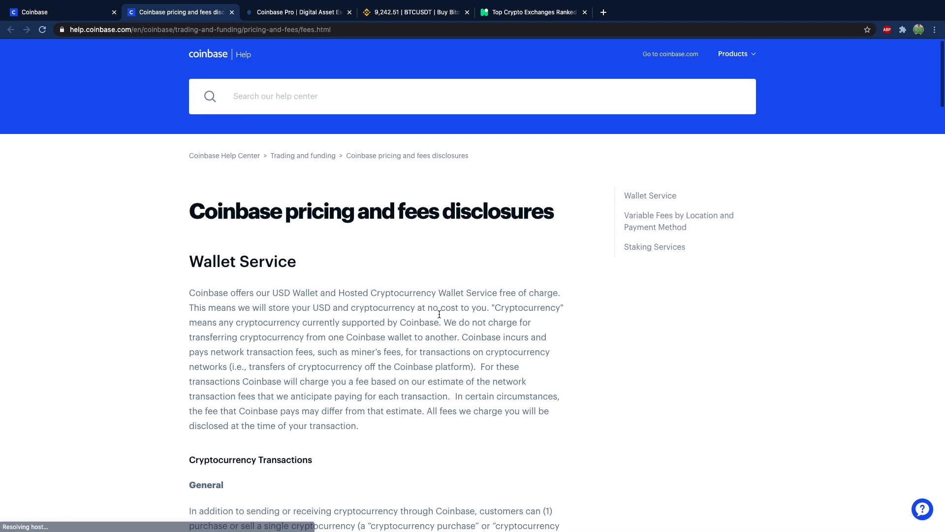
Highlight the $0.99 flat fee for buys up to $10, then switch to Coinbase Pro
{"action": "scroll", "scroll_direction": "down", "scroll_amount": 3}
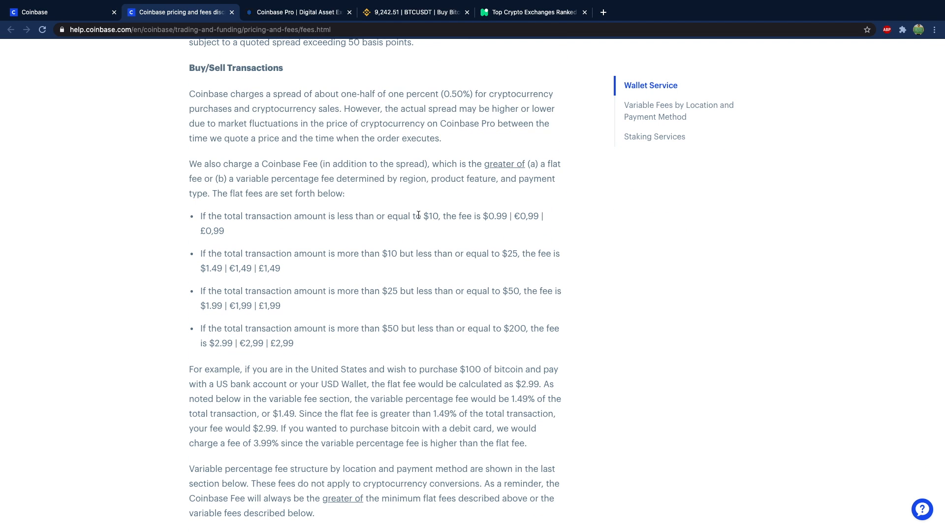
{"action": "double_click", "coordinate": [495, 216]}
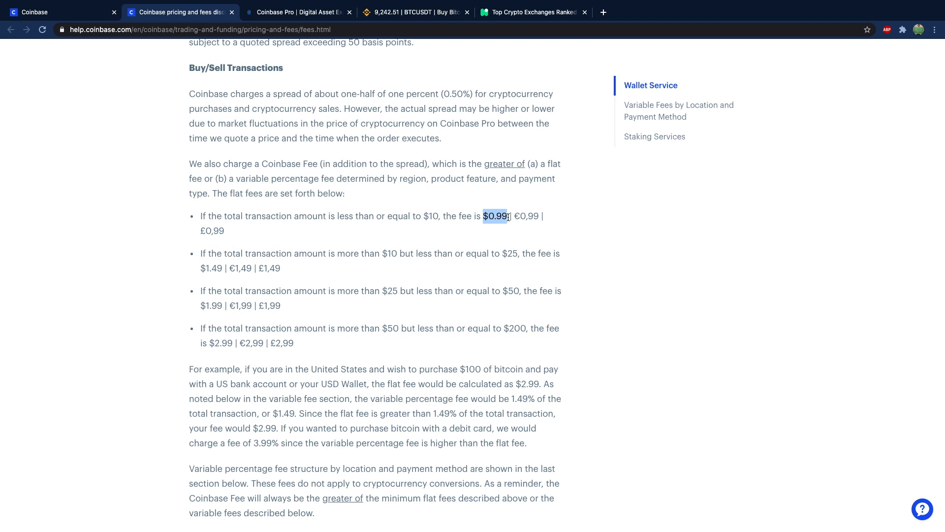
{"action": "left_click", "coordinate": [296, 12]}
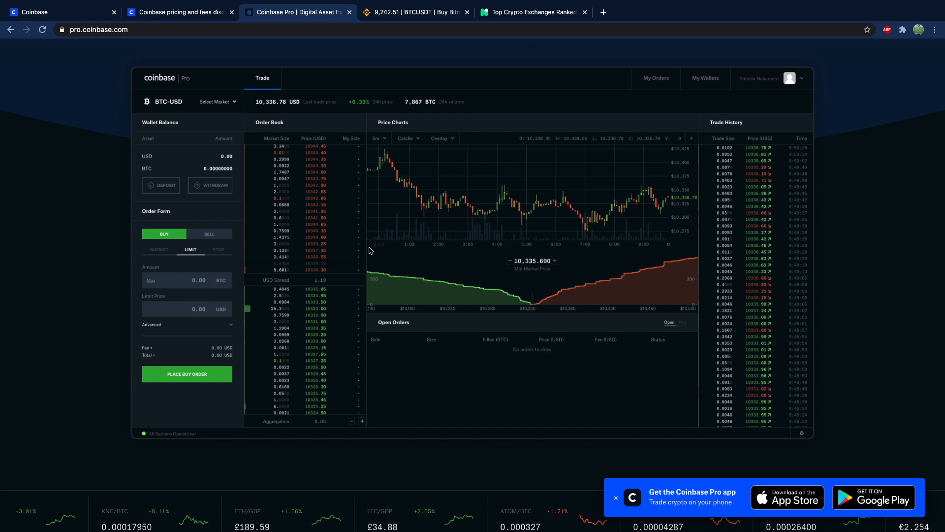
Check Binance.US's 0.0750% maker and taker fees on BTC/USDT, then go back to Coinbase
{"action": "left_click", "coordinate": [415, 12]}
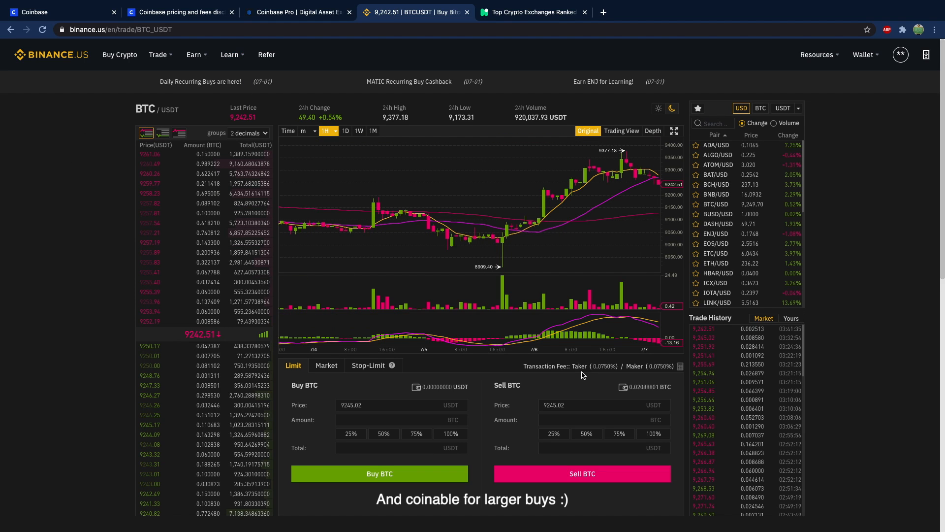
{"action": "mouse_move", "coordinate": [668, 363]}
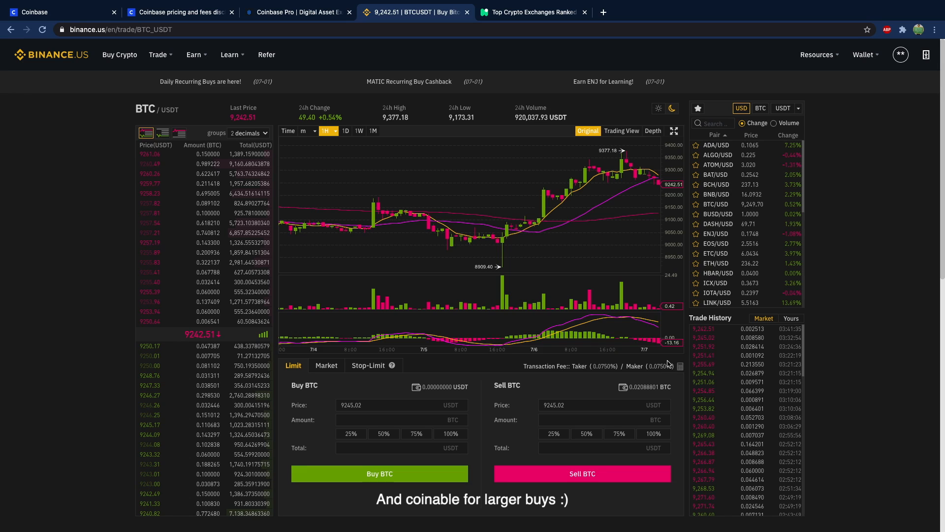
{"action": "mouse_move", "coordinate": [671, 380]}
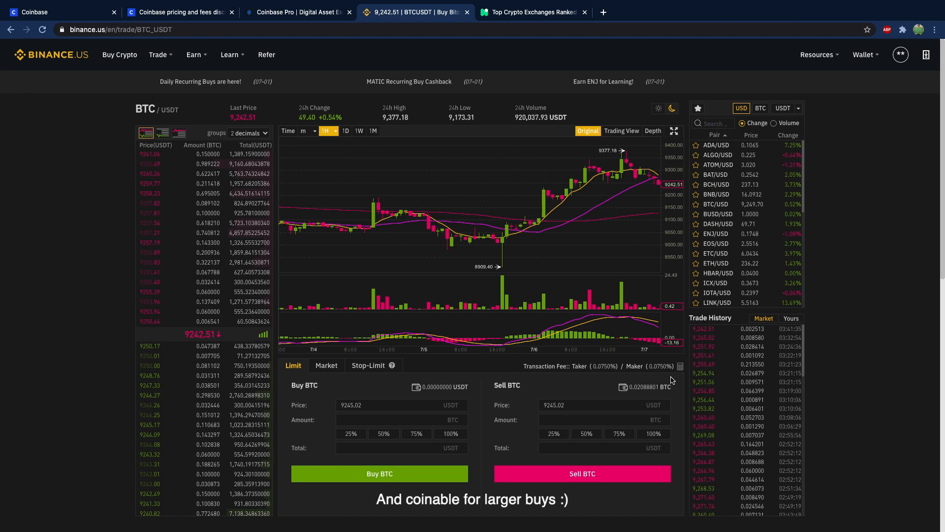
{"action": "left_click", "coordinate": [60, 11]}
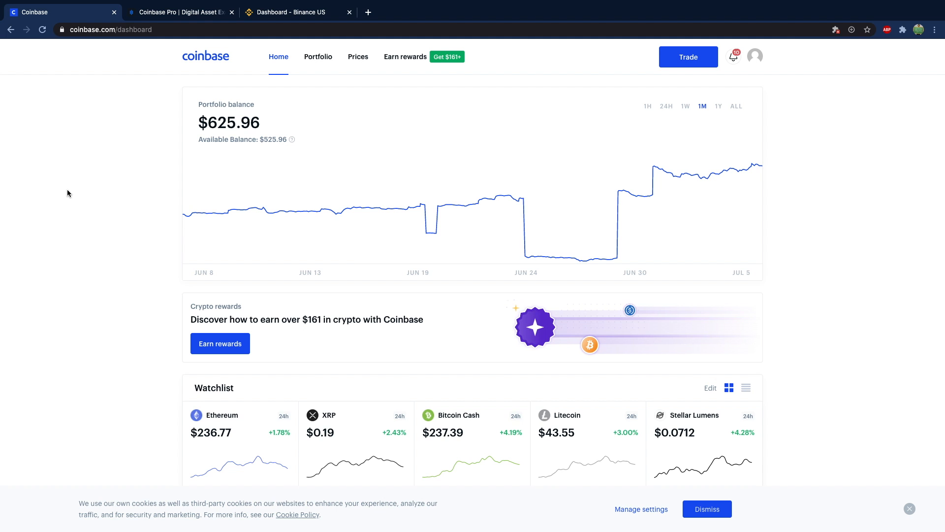
Scroll the Coinbase Pro trading screen, then open Coinbase's Buy panel for Bitcoin
{"action": "left_click", "coordinate": [177, 12]}
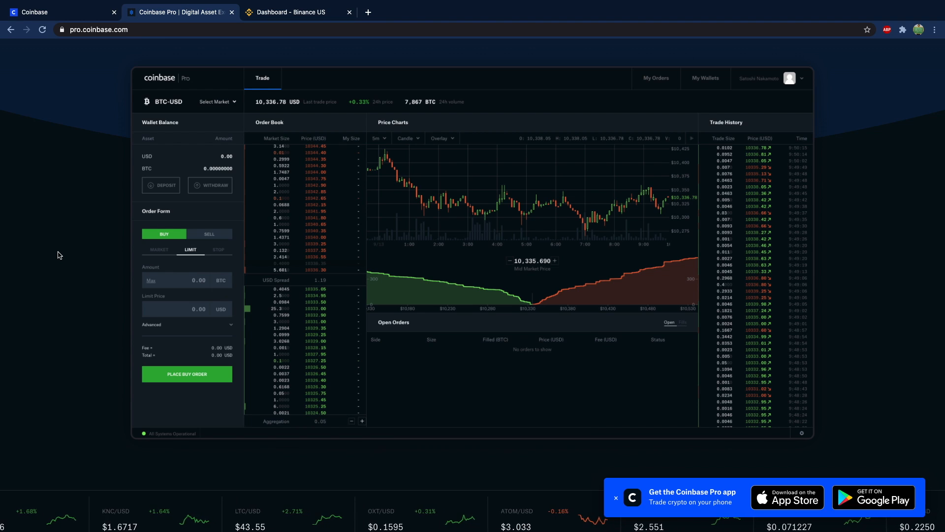
{"action": "scroll", "scroll_direction": "left", "scroll_amount": 3}
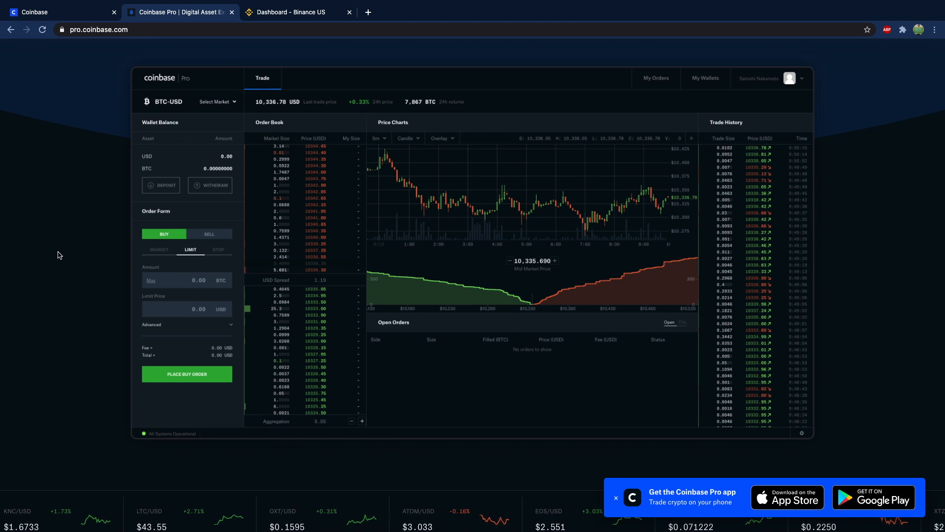
{"action": "left_click", "coordinate": [57, 12]}
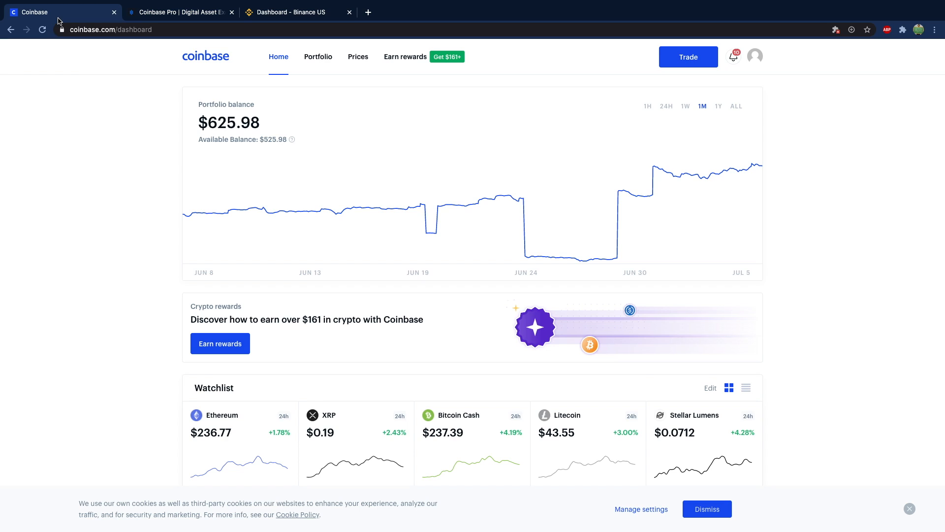
{"action": "mouse_move", "coordinate": [445, 121]}
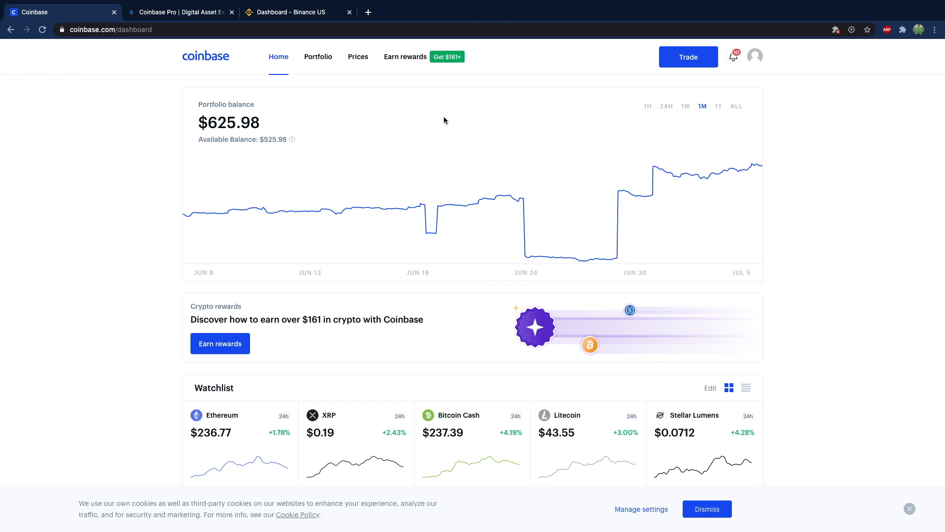
{"action": "mouse_move", "coordinate": [146, 107]}
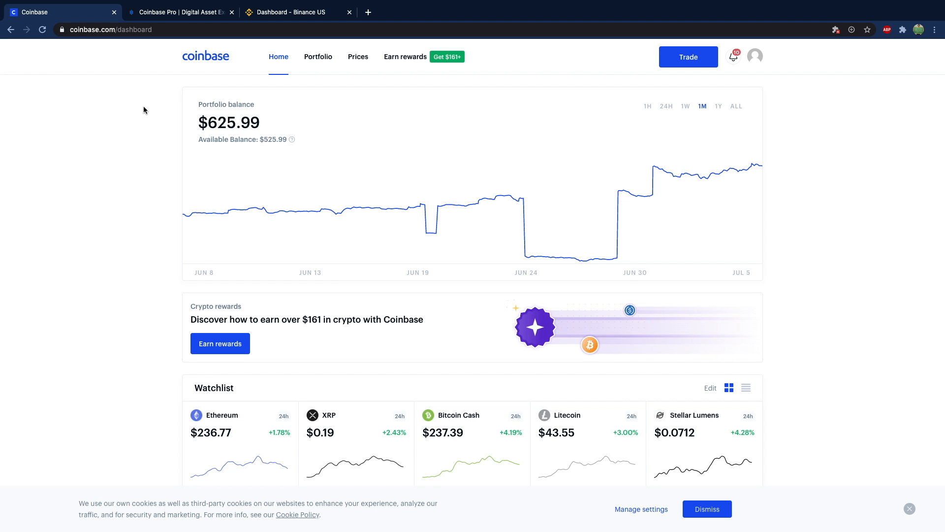
{"action": "mouse_move", "coordinate": [688, 57]}
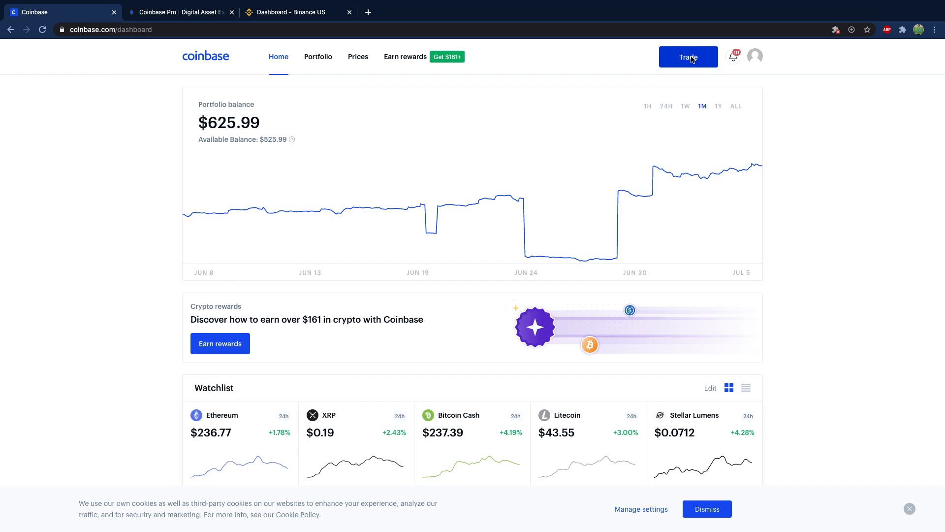
{"action": "left_click", "coordinate": [688, 57]}
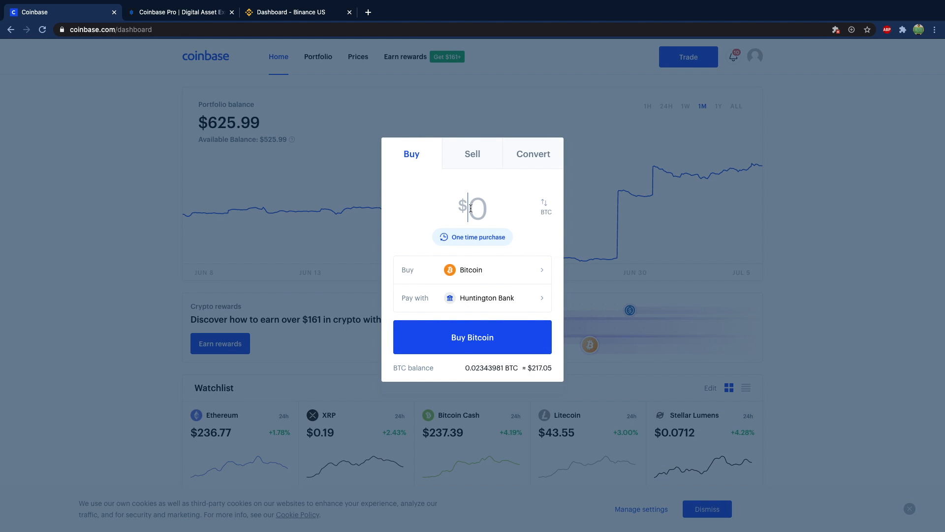
Enter $100 and preview the Bitcoin buy, showing a $2.99 fee and $97.01 purchase
{"action": "type", "text": "100"}
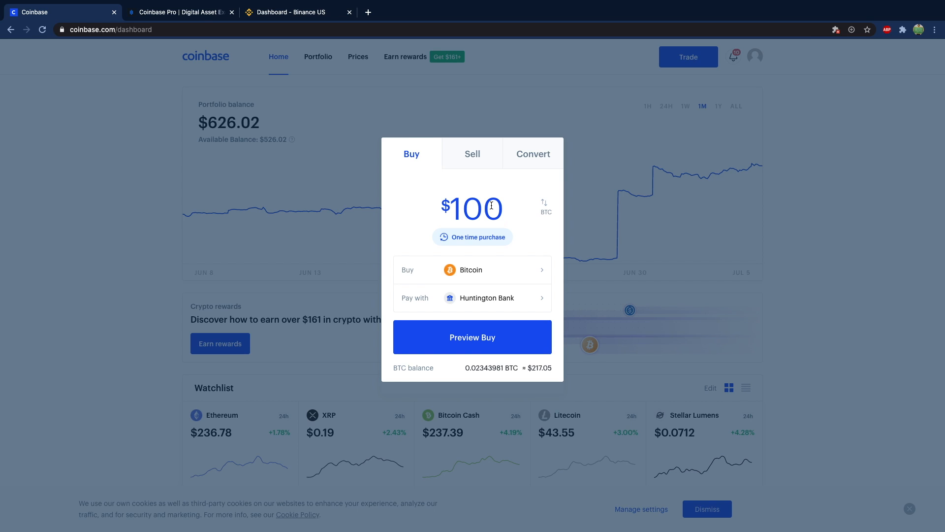
{"action": "left_click", "coordinate": [472, 337]}
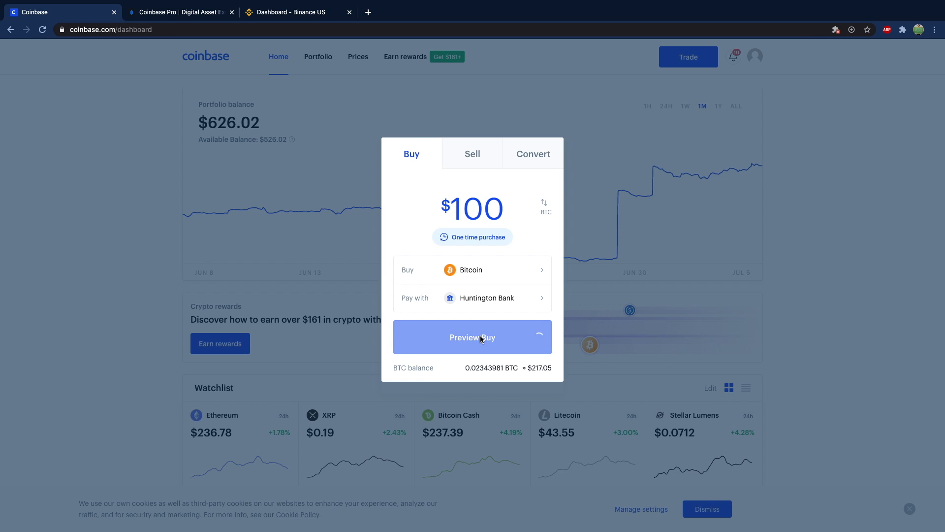
{"action": "left_click", "coordinate": [472, 336]}
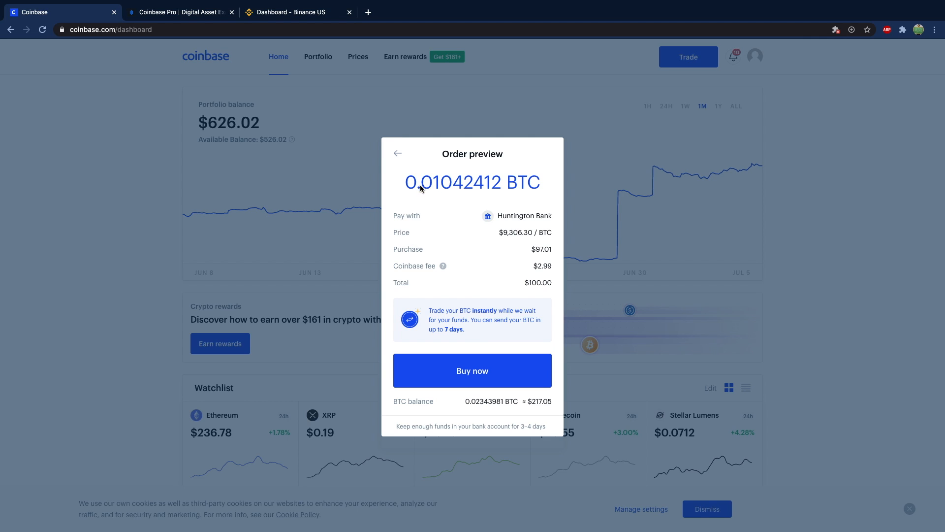
{"action": "mouse_move", "coordinate": [441, 191]}
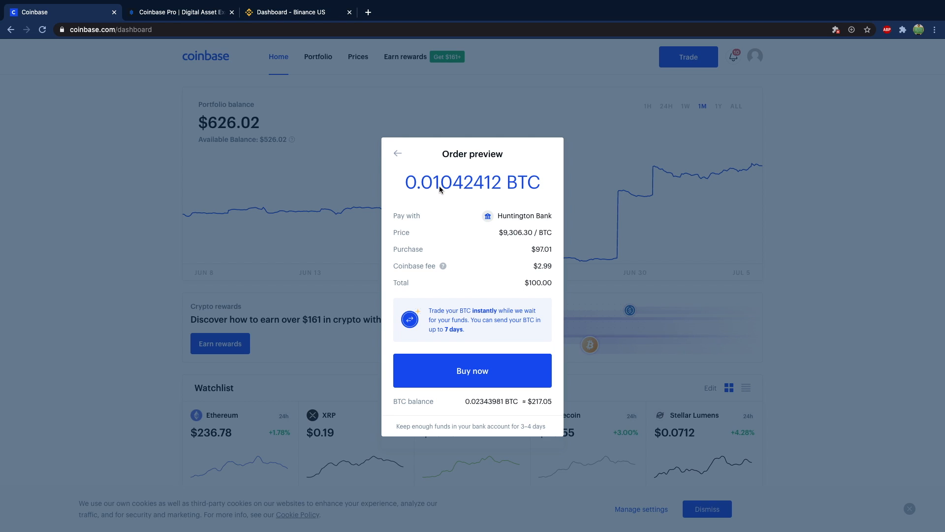